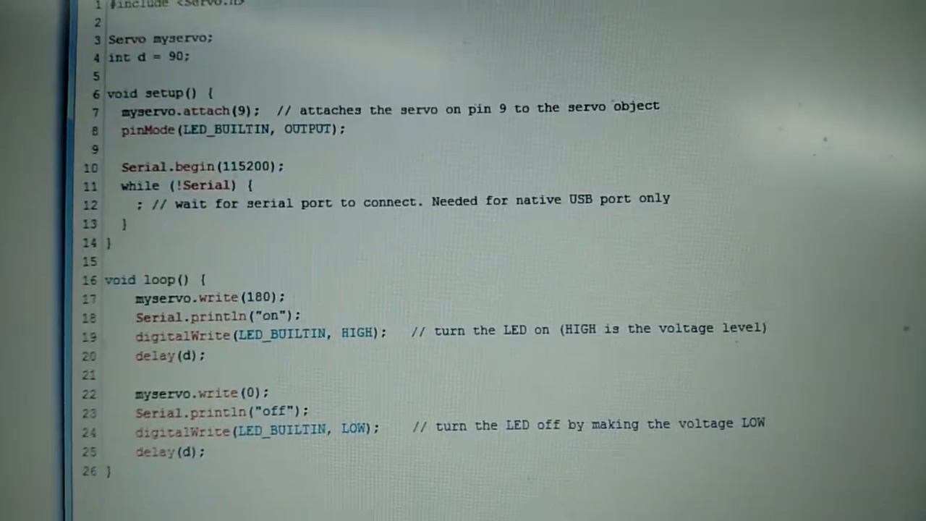
pyautogui.scroll(3)
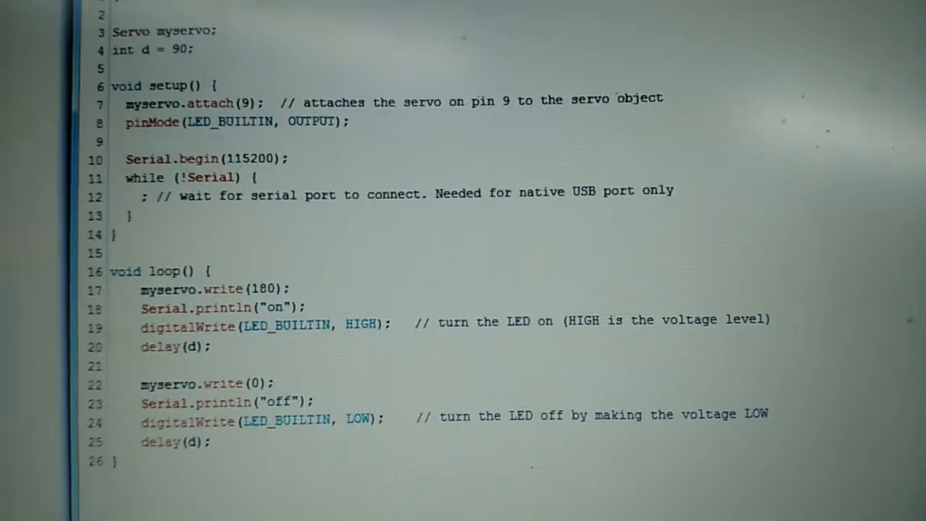
pyautogui.scroll(3)
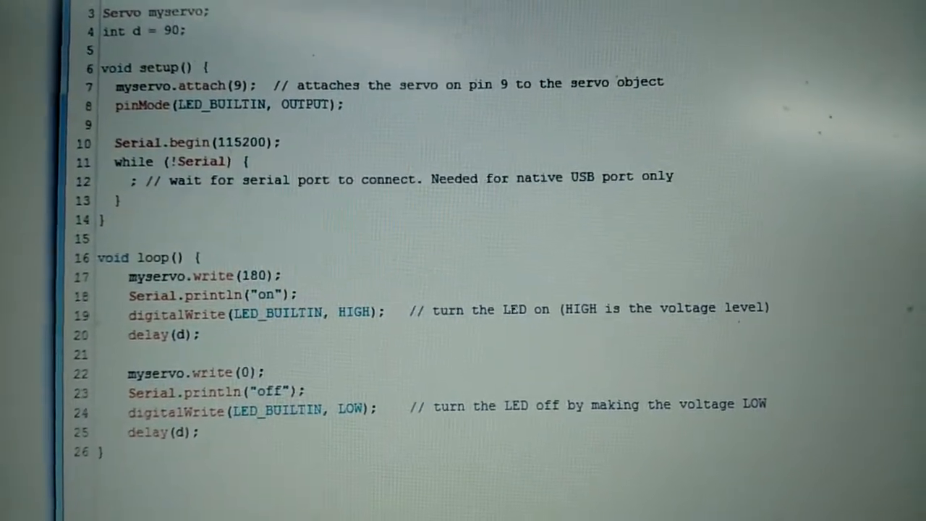
pyautogui.scroll(3)
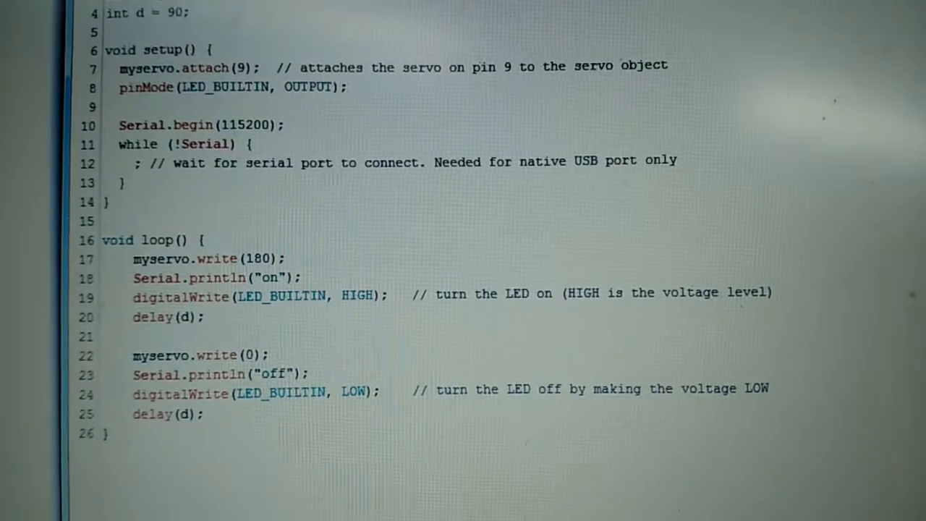
pyautogui.scroll(3)
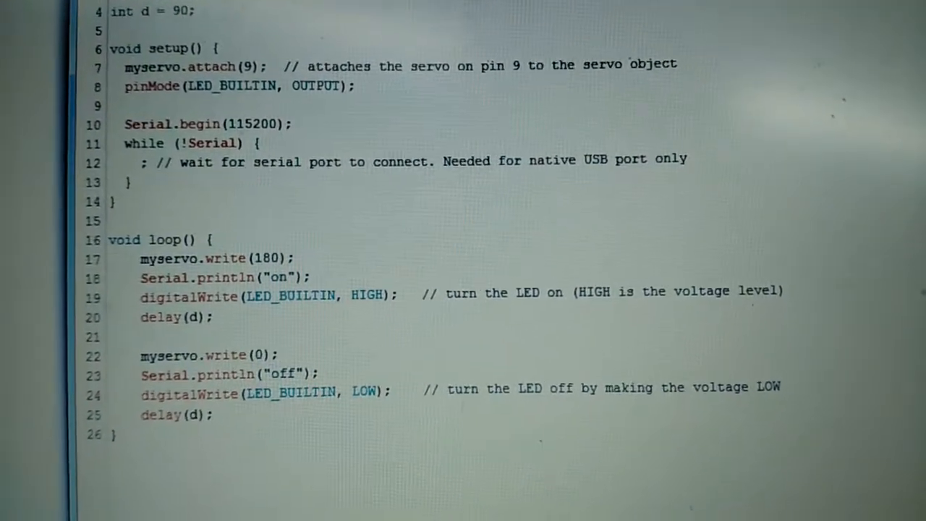
pyautogui.scroll(-3)
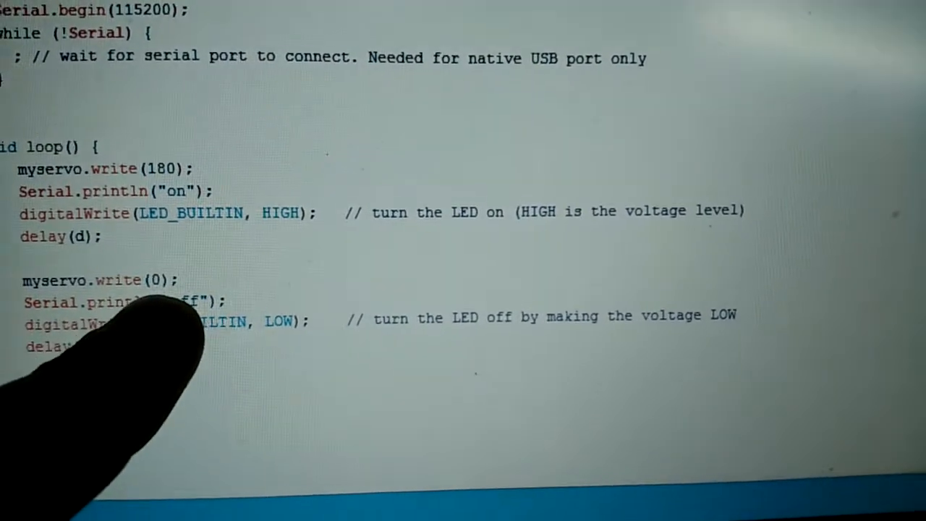
pyautogui.scroll(3)
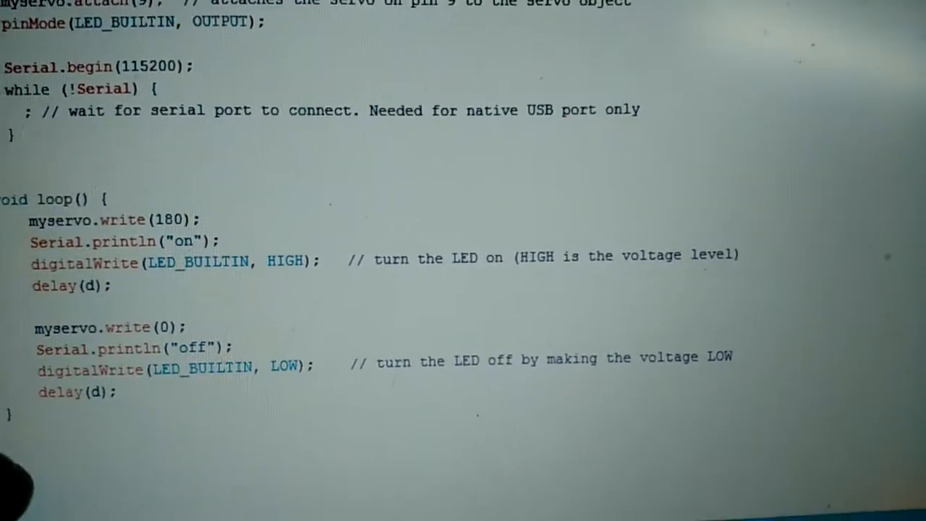